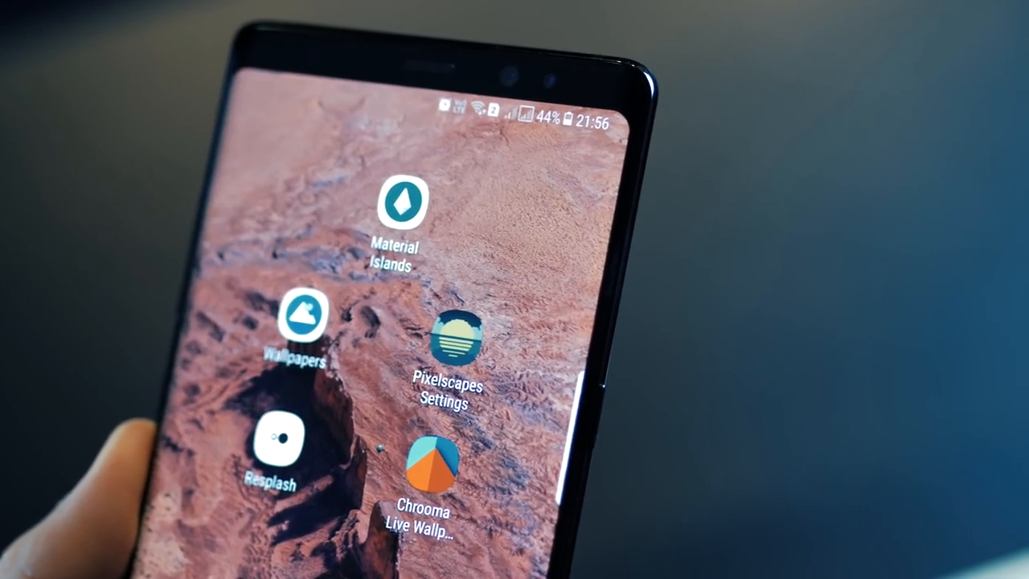
# Launch Material Islands and browse its Live and Static wallpaper collections
pyautogui.click(398, 203)
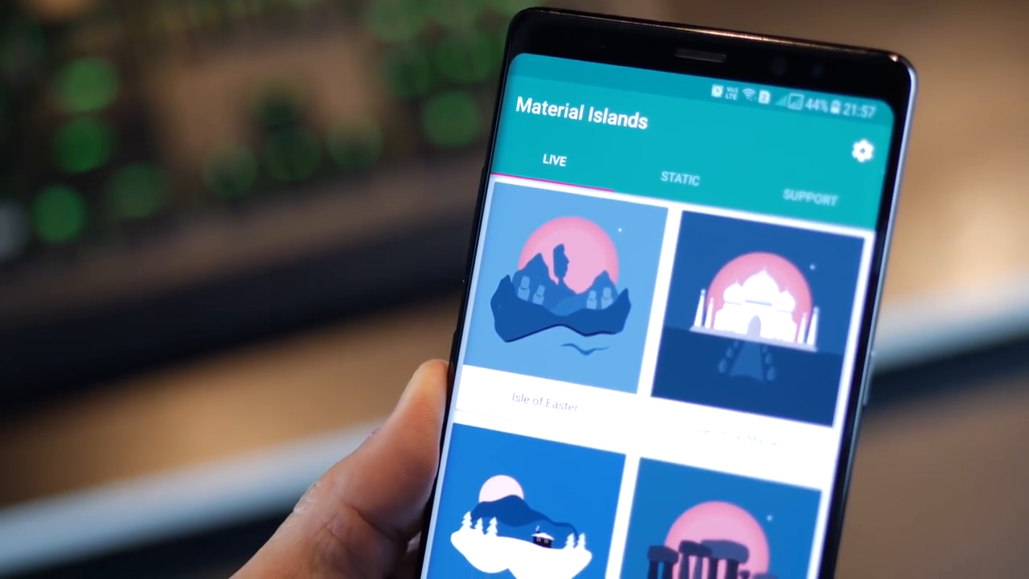
pyautogui.scroll(-3)
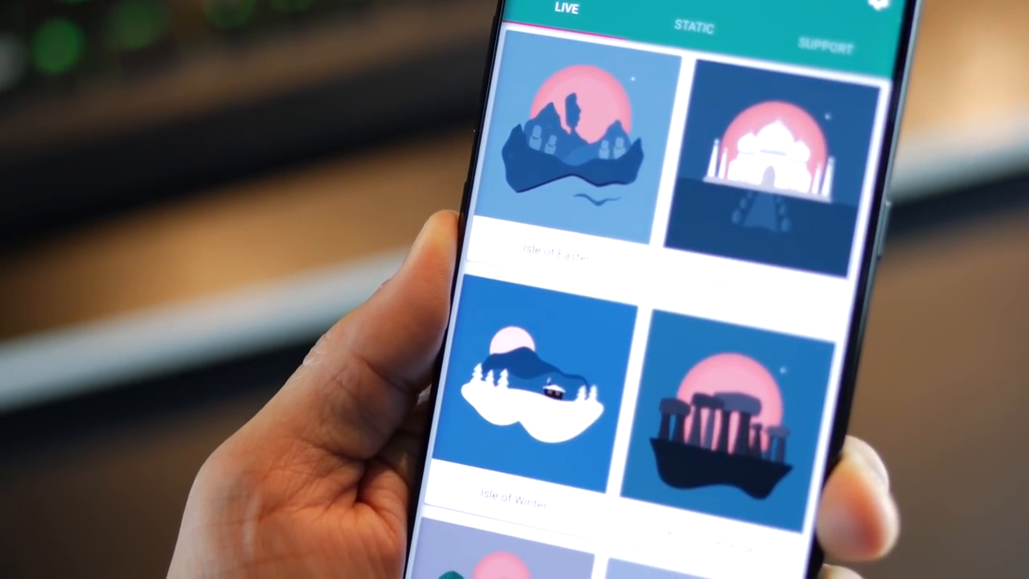
pyautogui.scroll(-3)
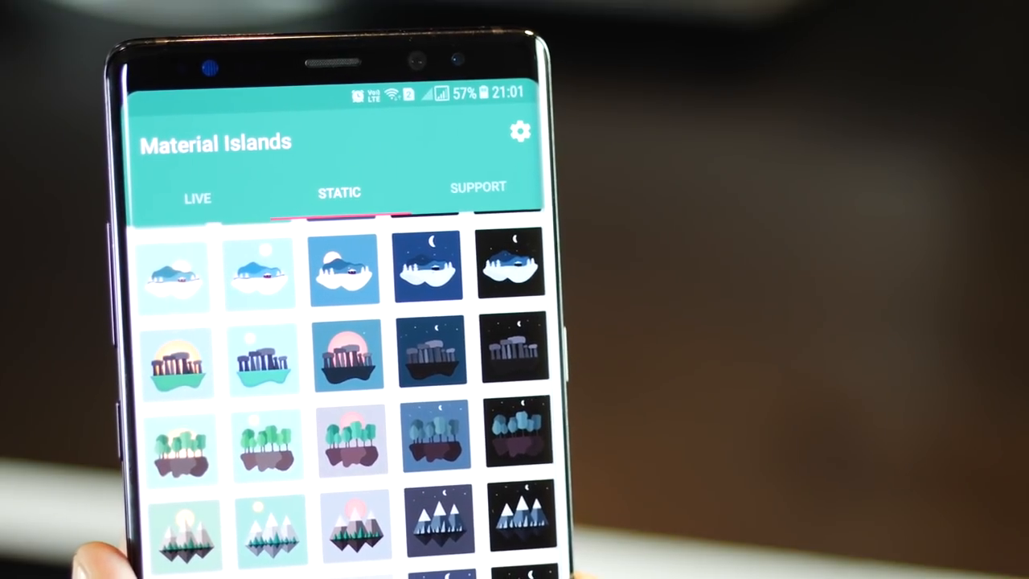
pyautogui.scroll(-3)
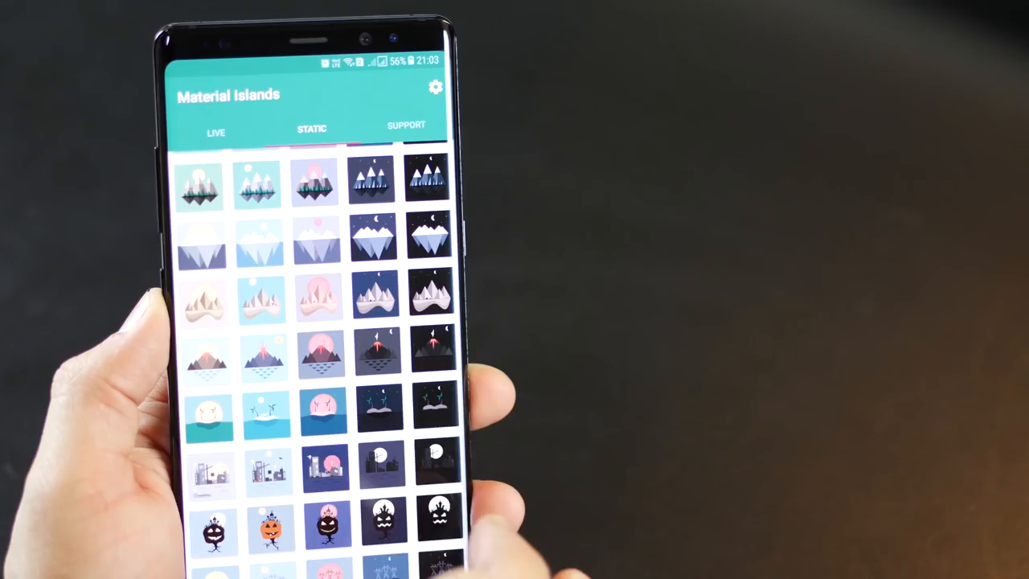
# Preview the static volcano island wallpaper and switch to its light daytime variant
pyautogui.click(376, 354)
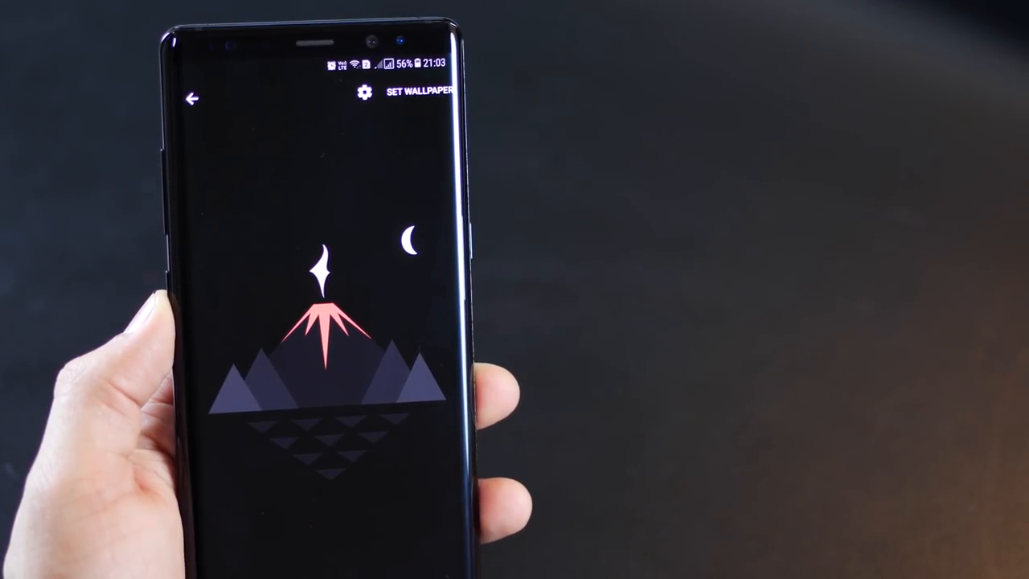
pyautogui.click(193, 98)
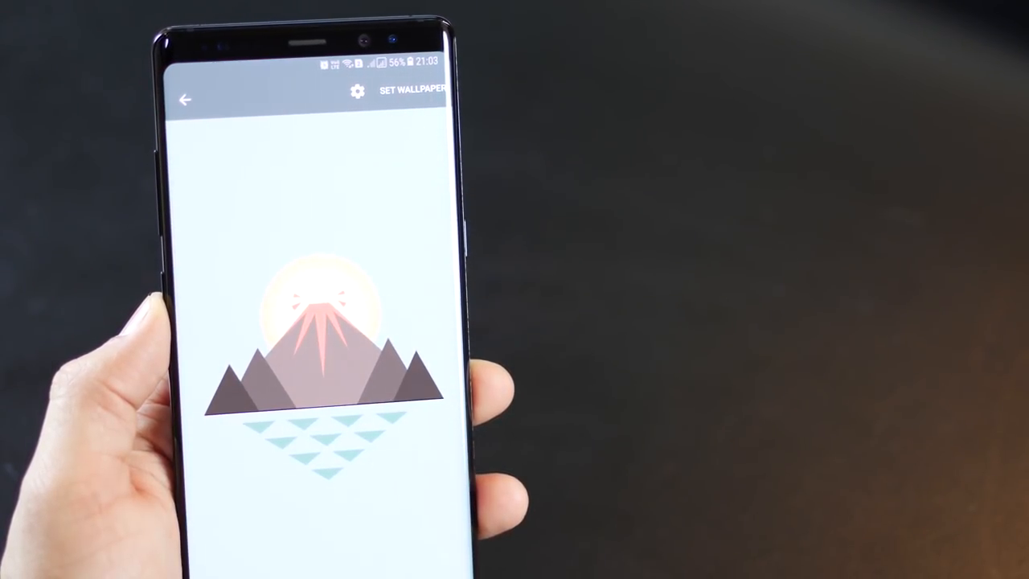
# Launch Wallpapers by Google from the home screen and browse its categories including Landscapes
pyautogui.click(183, 99)
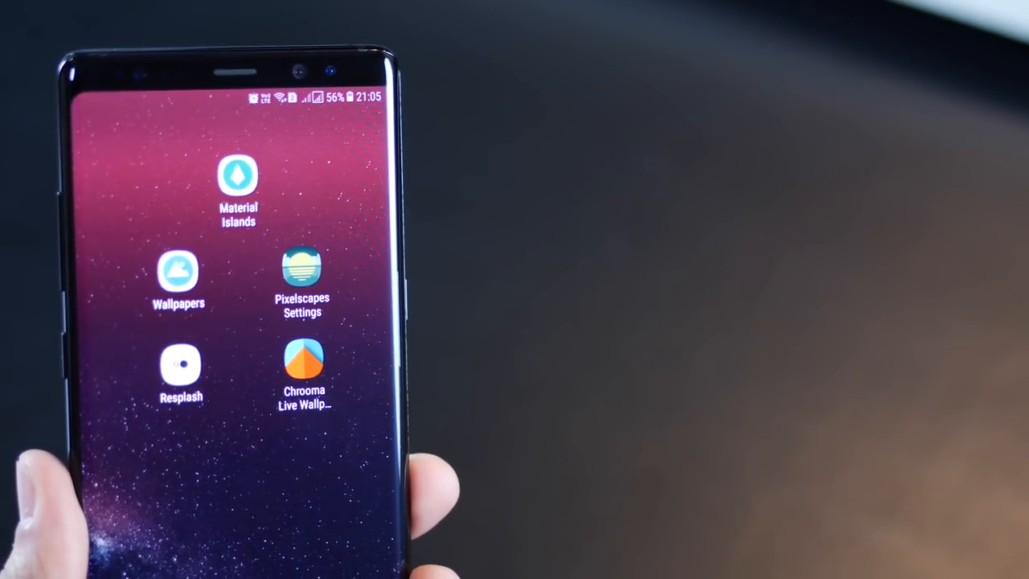
pyautogui.click(177, 266)
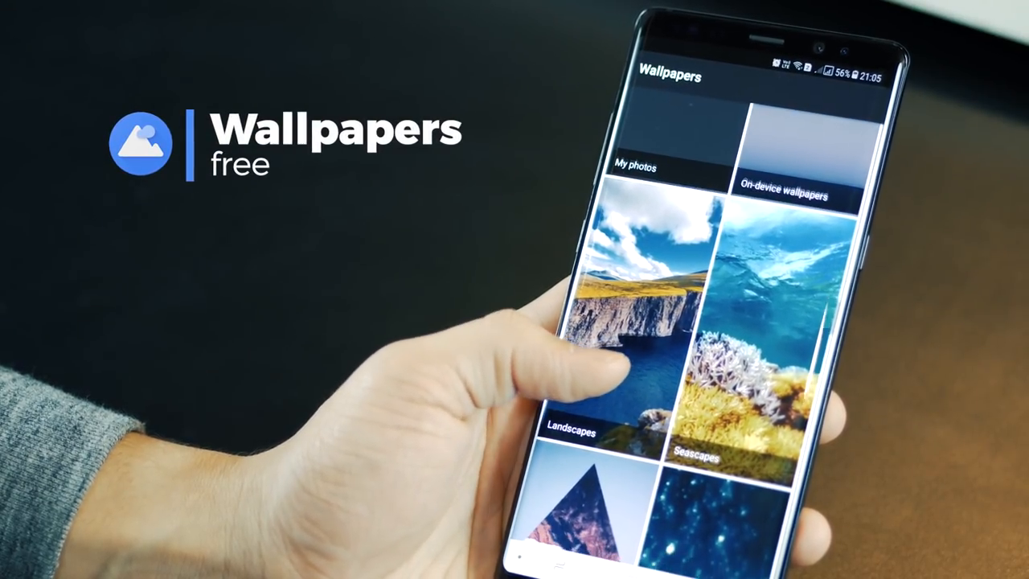
pyautogui.scroll(-3)
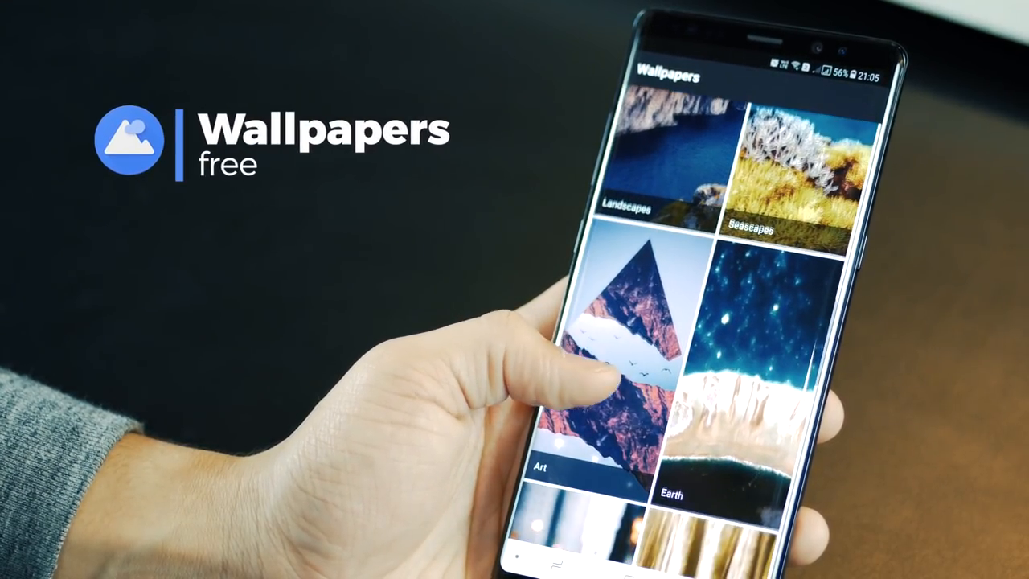
pyautogui.scroll(-3)
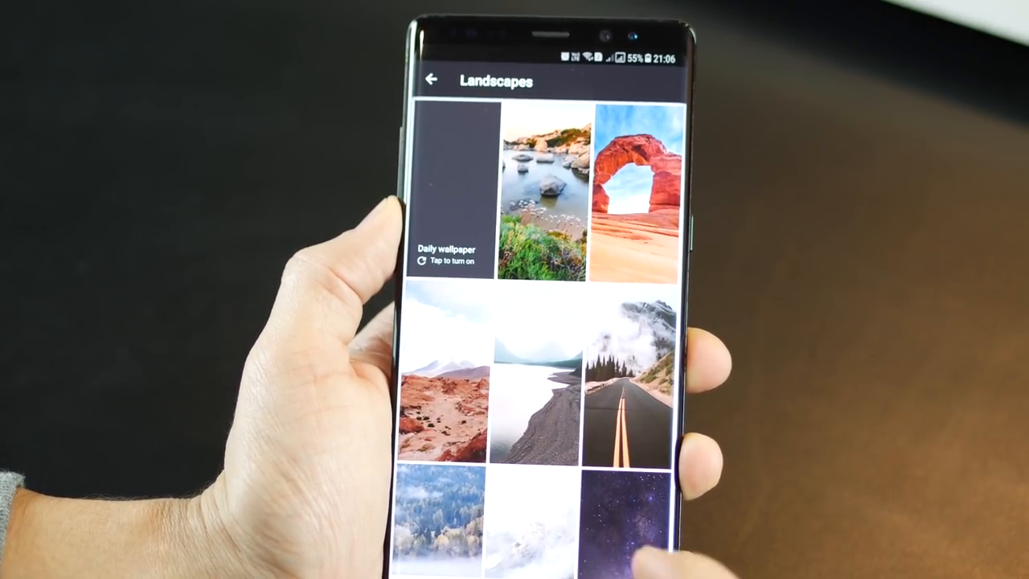
pyautogui.scroll(-3)
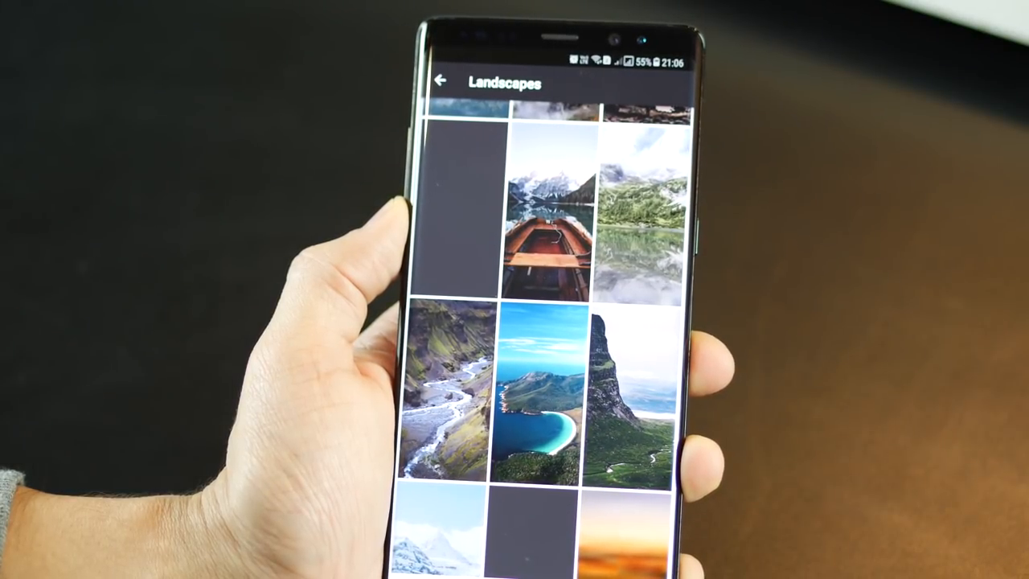
# Show the Seascapes collection of underwater coral photos
pyautogui.click(441, 80)
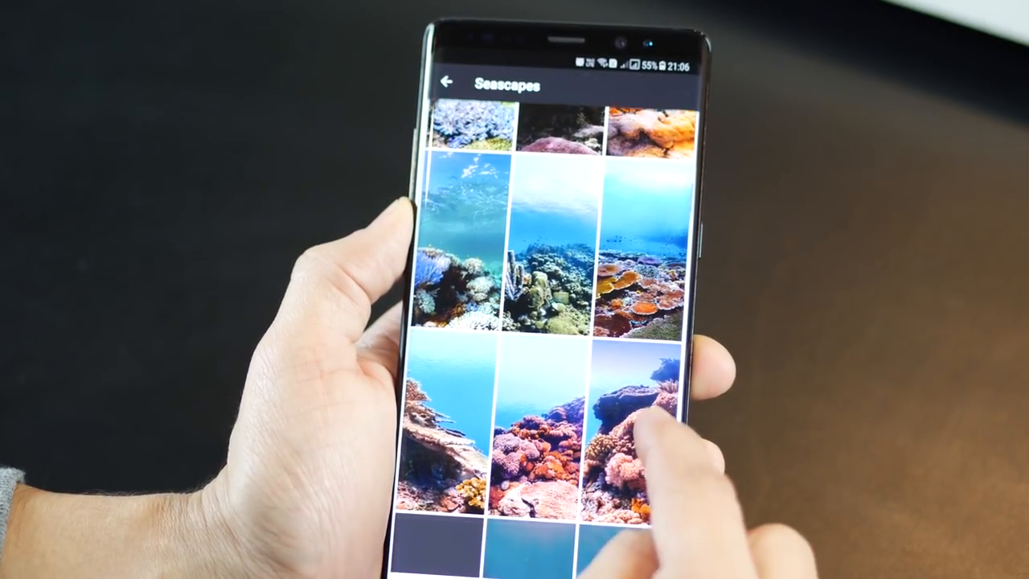
pyautogui.scroll(-3)
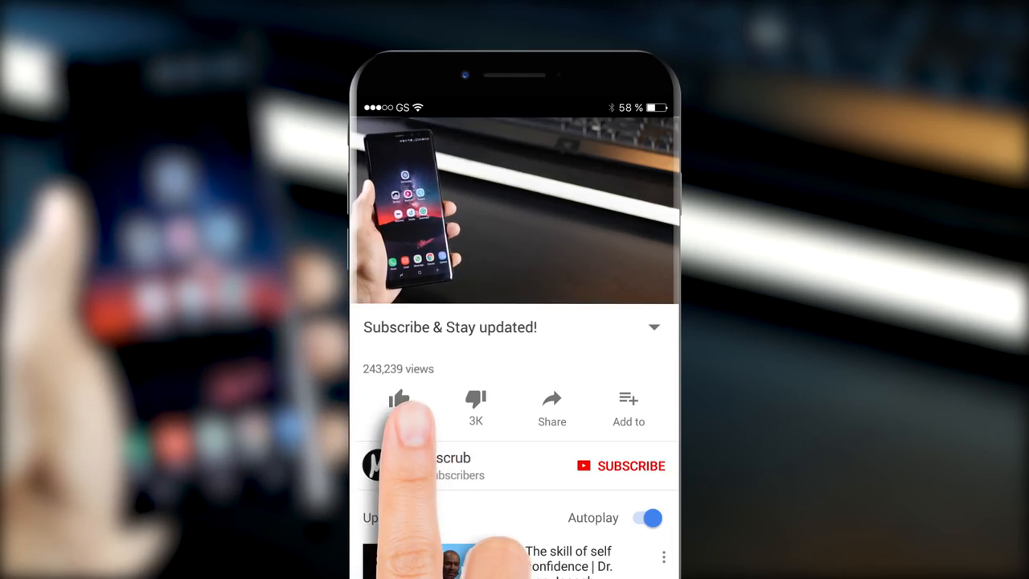
# Like the YouTube video with the thumbs-up button
pyautogui.click(398, 399)
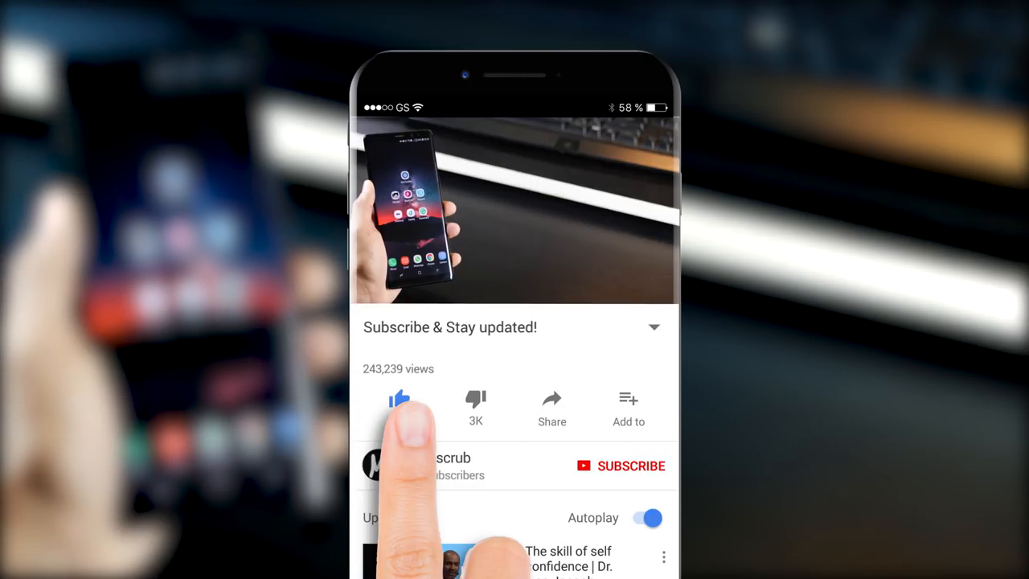
pyautogui.click(630, 466)
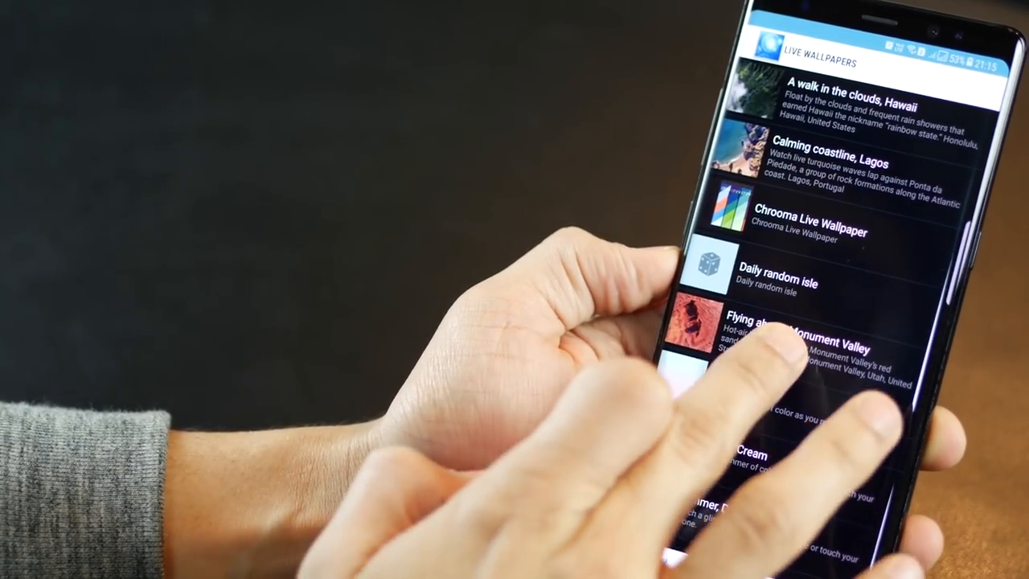
# Choose a live wallpaper entry from the Pixel 2 Live Wallpapers list
pyautogui.click(772, 338)
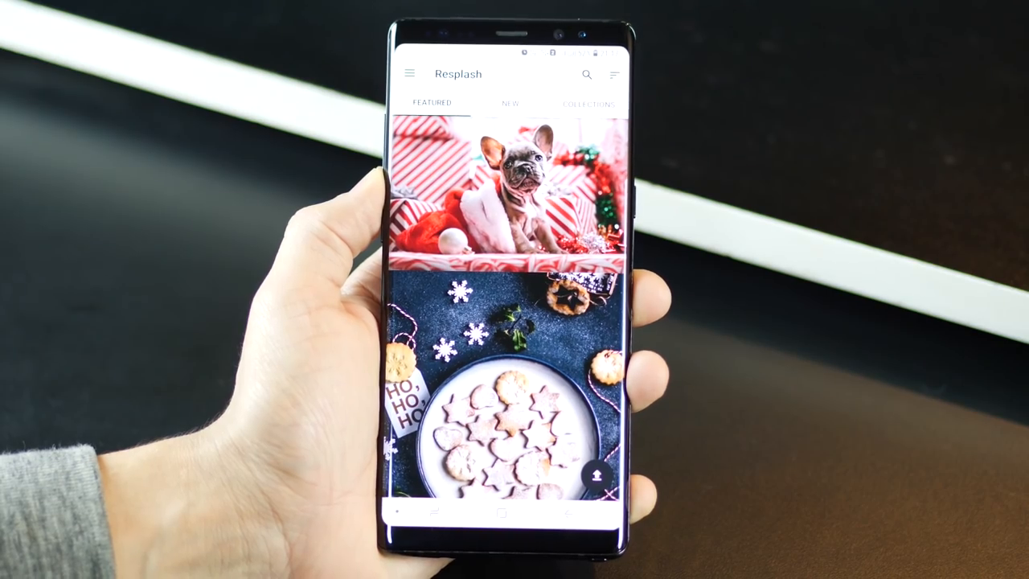
# Browse Resplash's Featured and New feeds and start a photo search
pyautogui.scroll(-3)
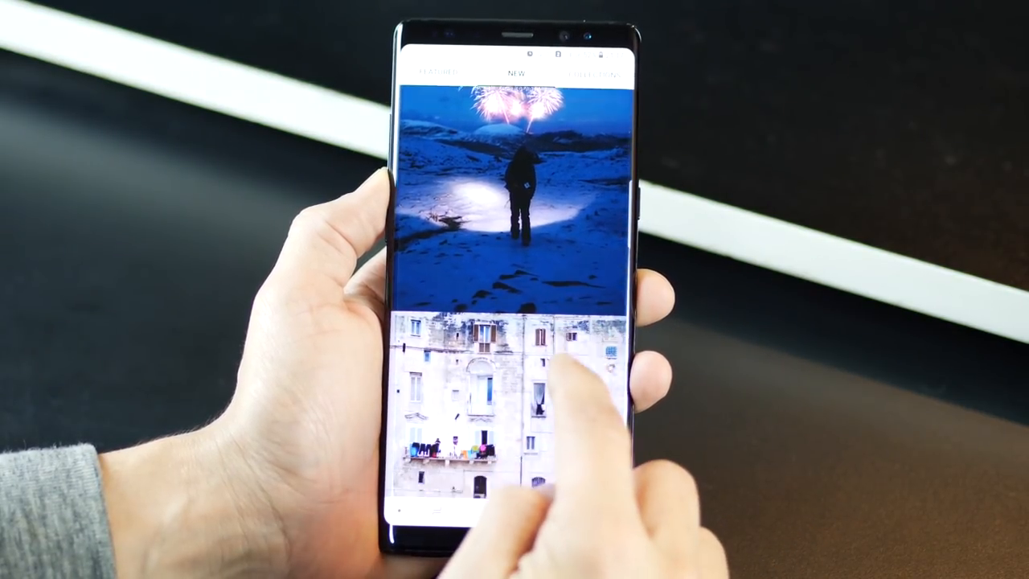
pyautogui.scroll(-3)
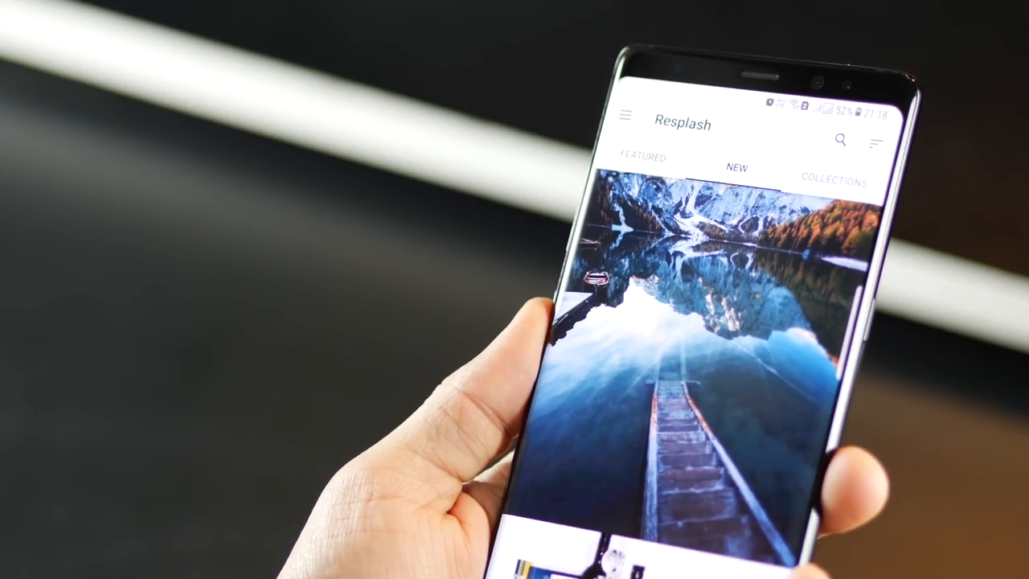
pyautogui.click(841, 141)
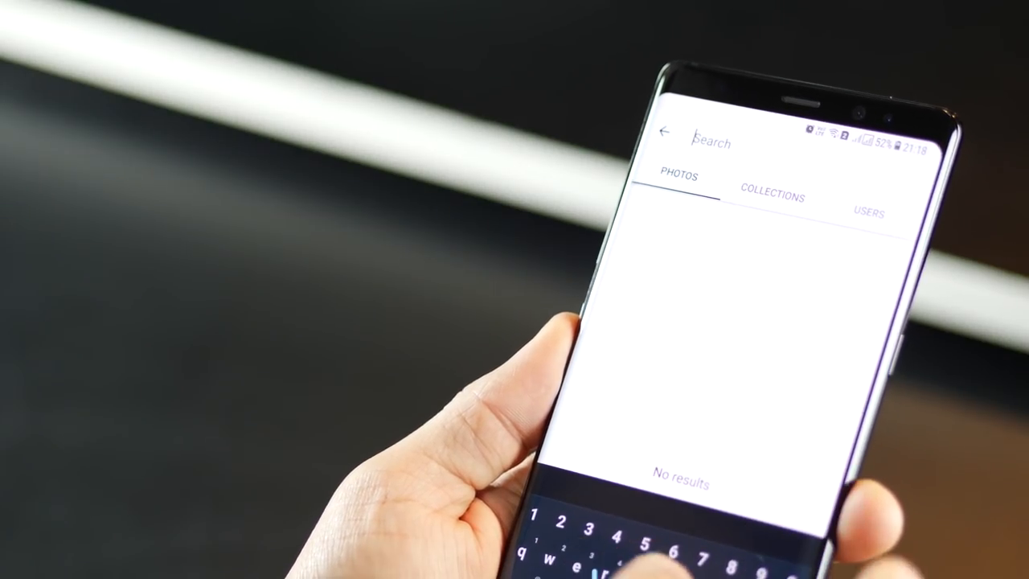
pyautogui.write('space')
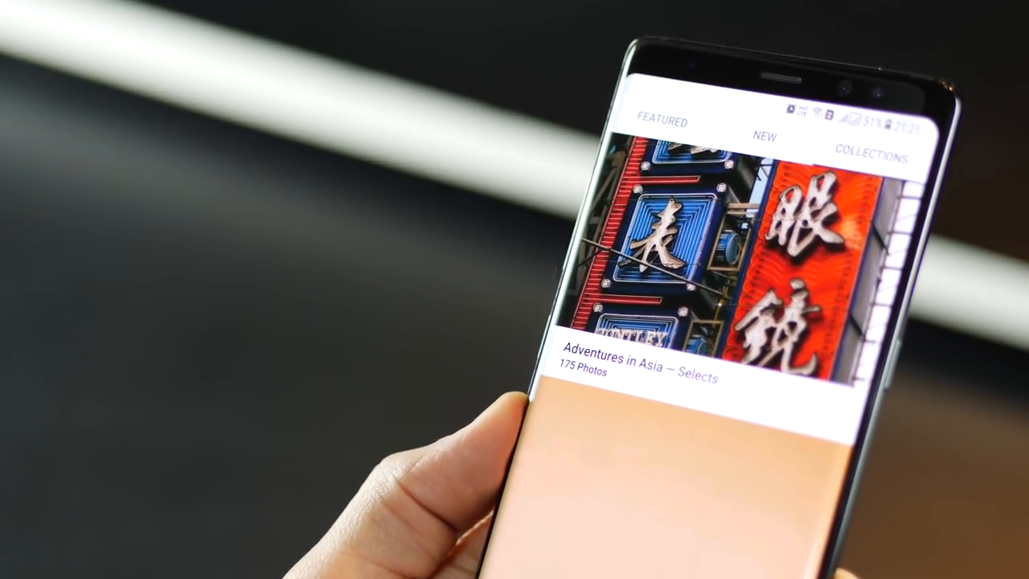
# View the Collections and show the NASA Earth photo's details with date, likes and downloads
pyautogui.click(875, 129)
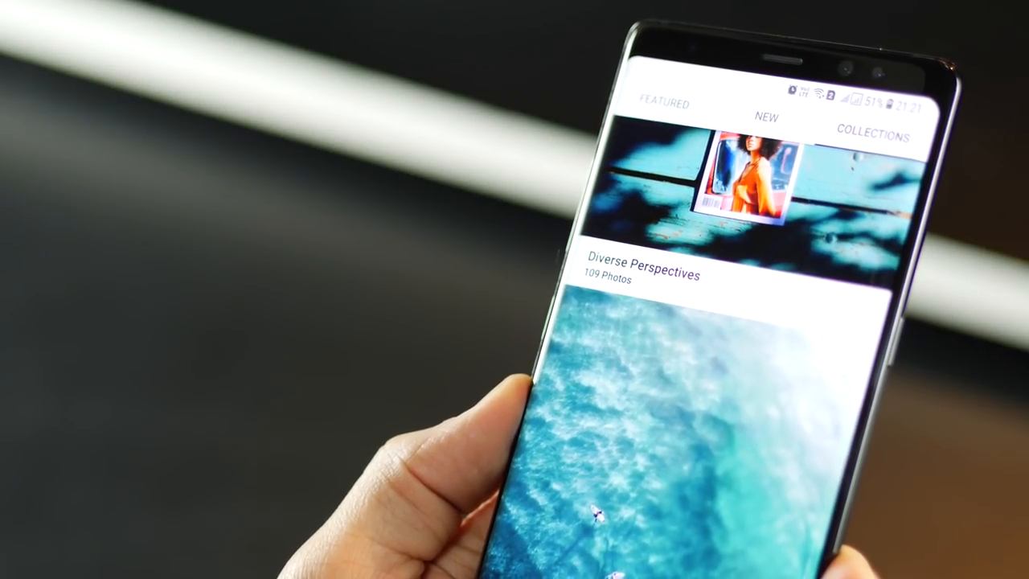
pyautogui.scroll(-3)
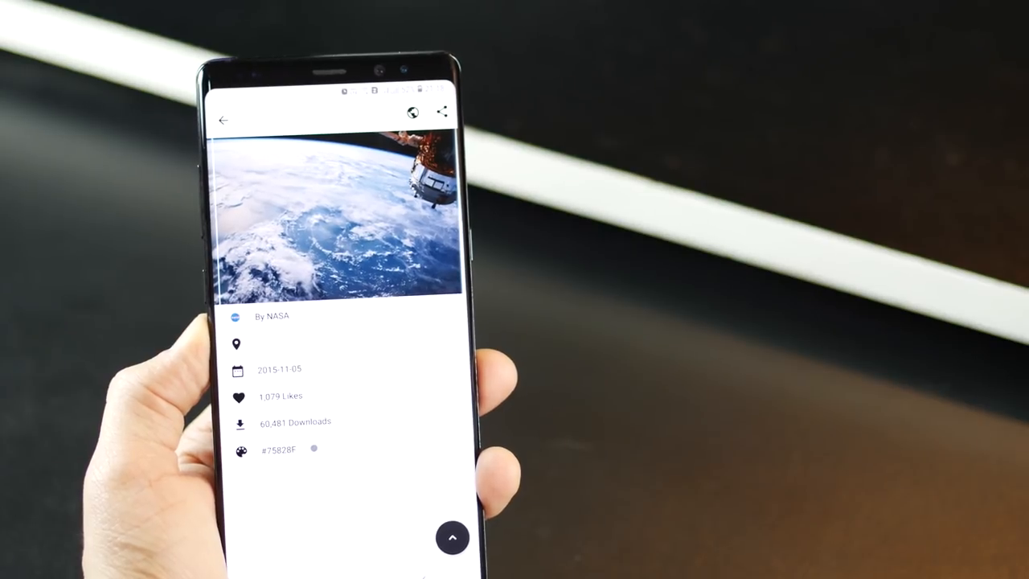
pyautogui.click(453, 537)
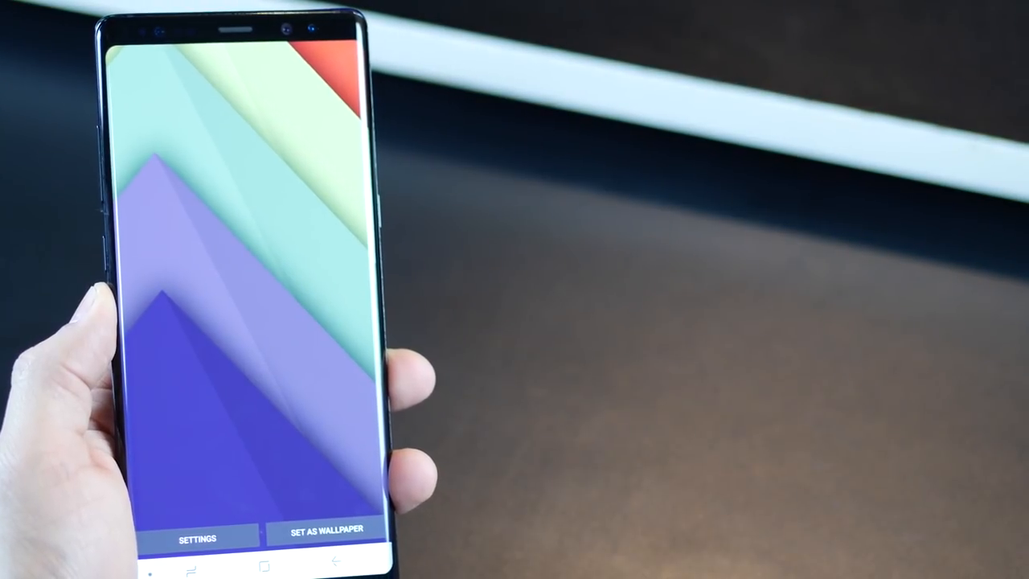
# In Chrooma settings, review the Change Background interval and keep changing on home return
pyautogui.click(196, 537)
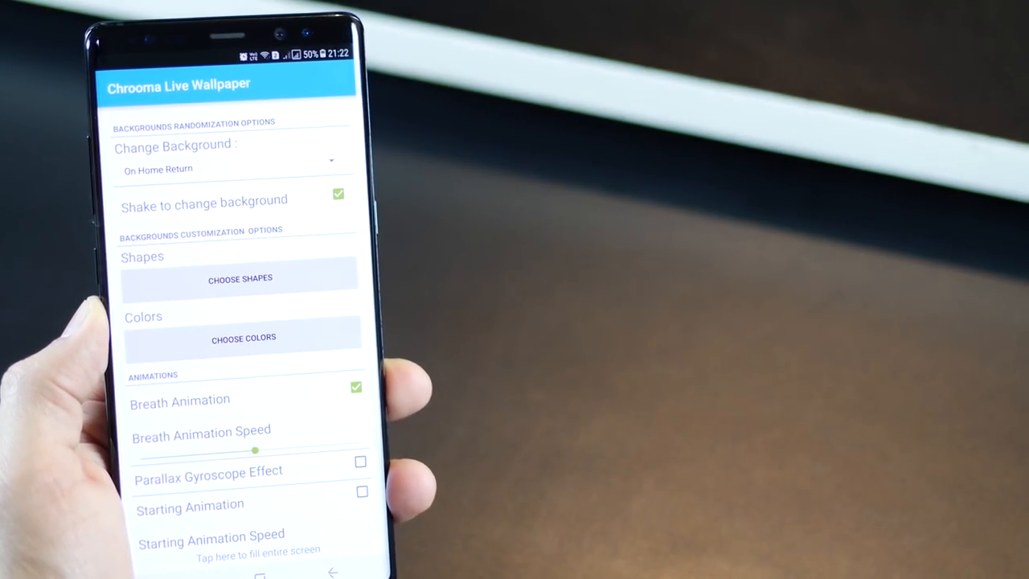
pyautogui.click(228, 160)
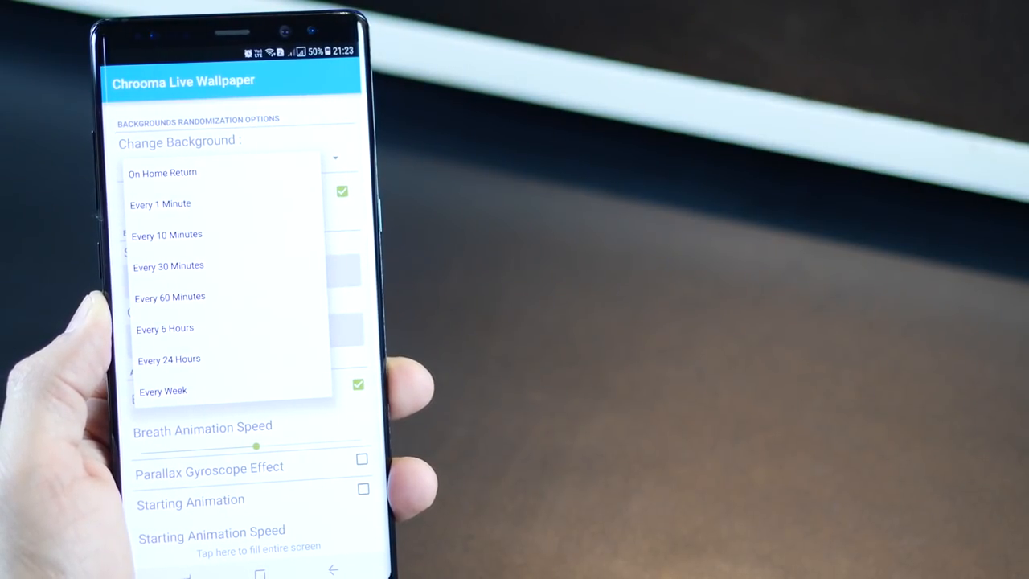
pyautogui.click(161, 172)
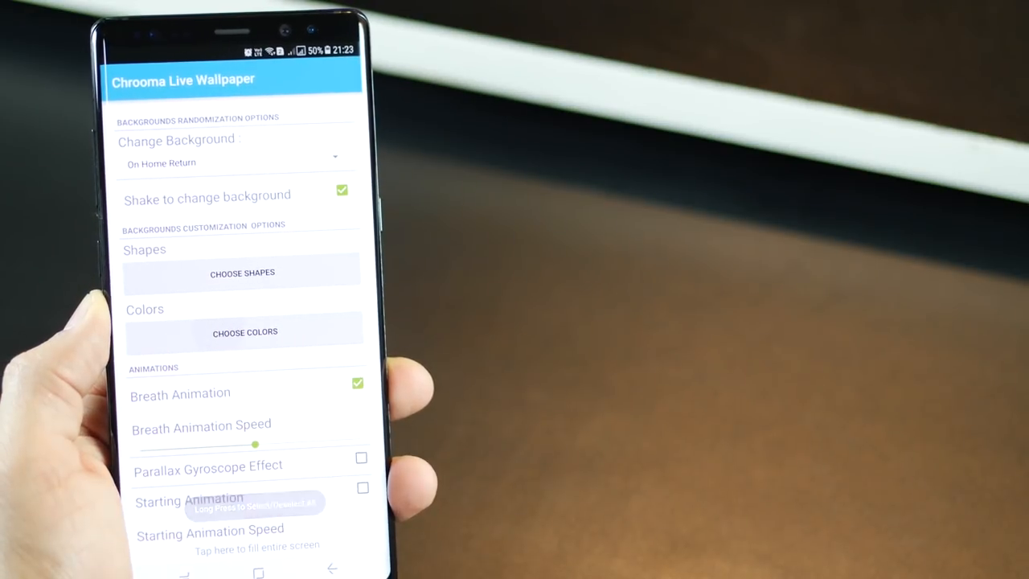
# Start Create Palette via Choose Colors to show the colour strip picker
pyautogui.click(244, 331)
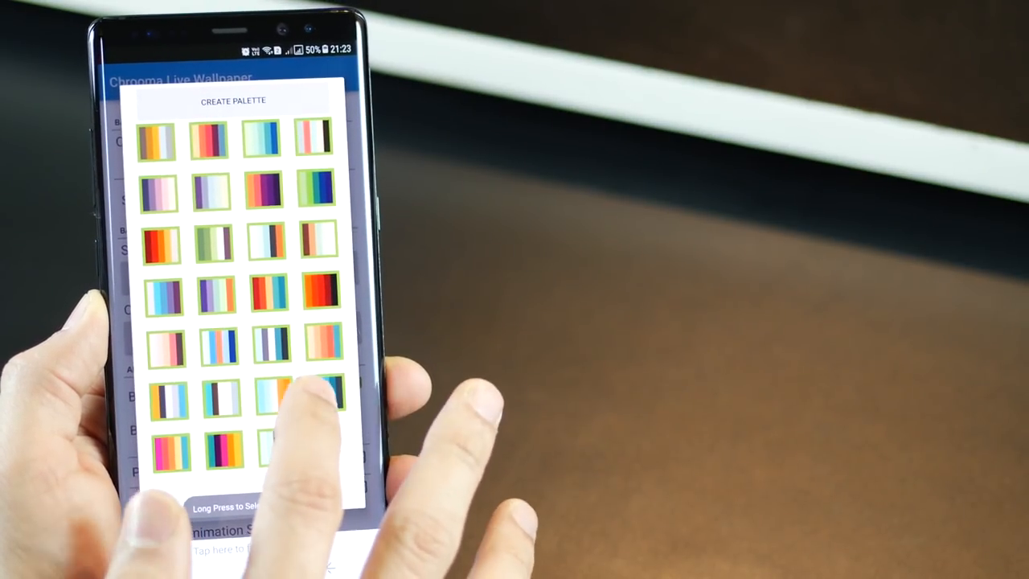